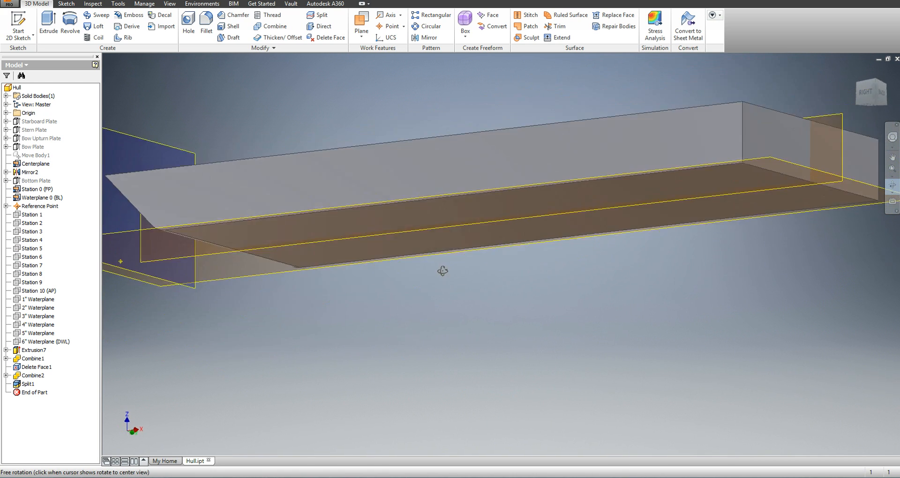
Locate the hull's origin center point by orbiting the model and checking the Origin folder
left_click_drag(442, 270, 557, 278)
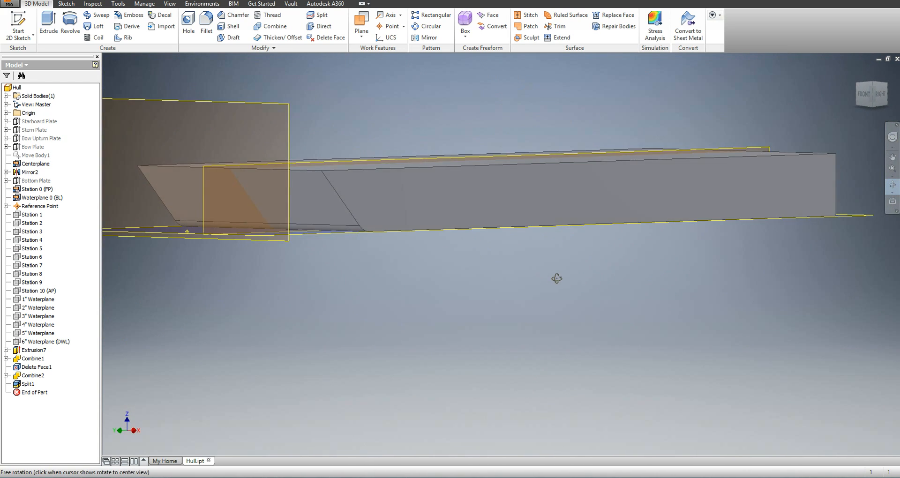
left_click_drag(557, 278, 528, 307)
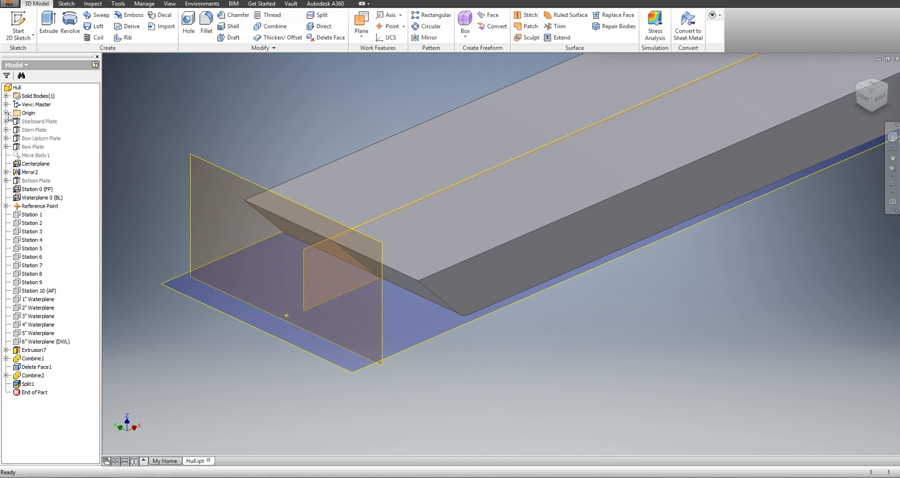
left_click(6, 113)
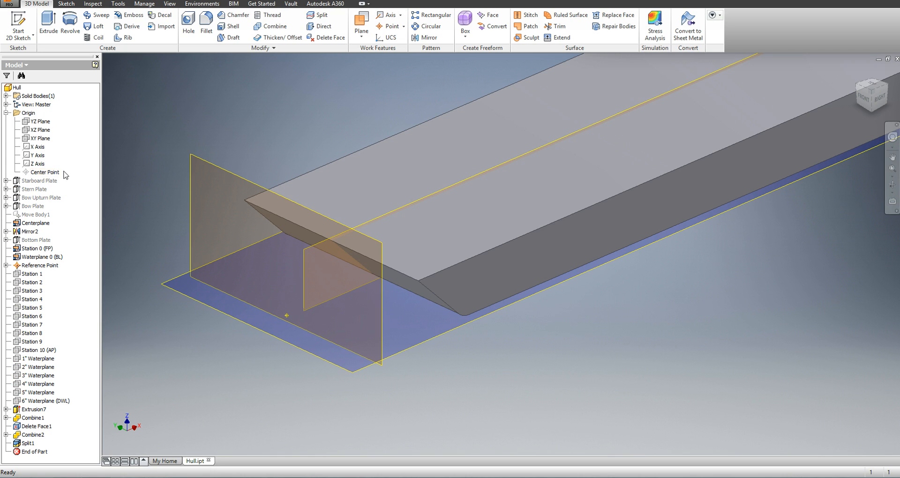
left_click(44, 172)
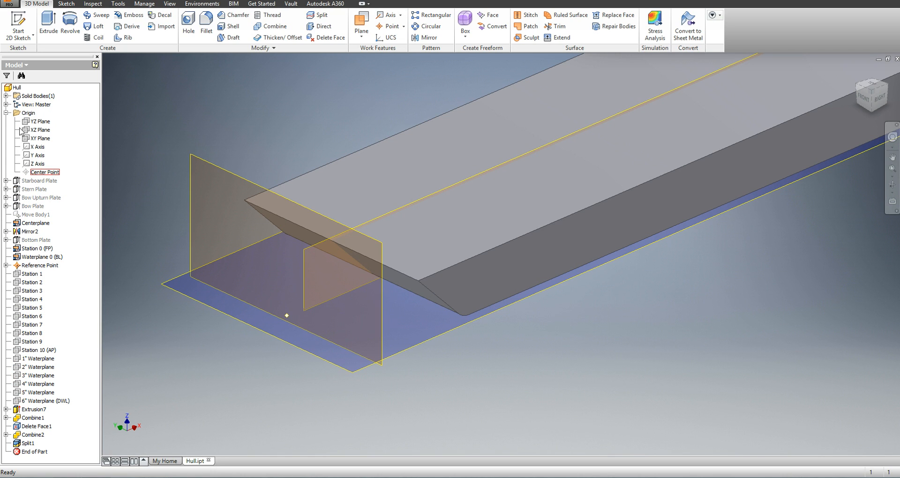
left_click(5, 112)
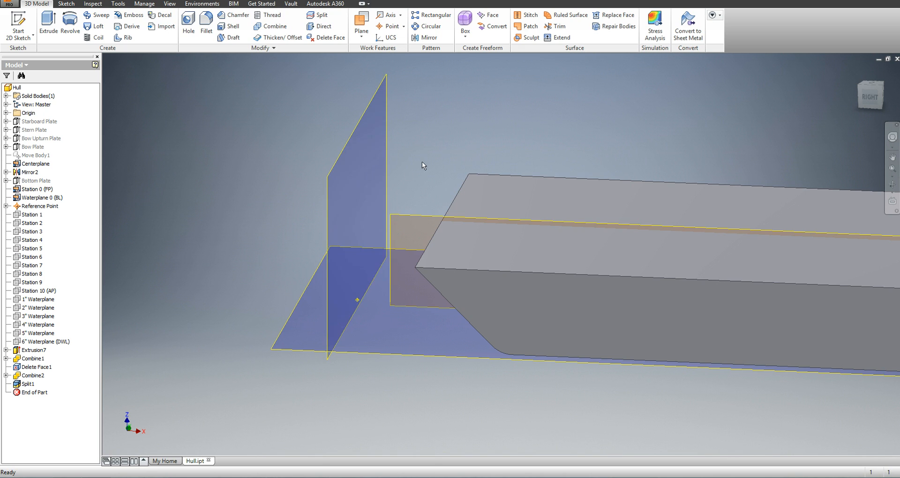
mouse_move(426, 154)
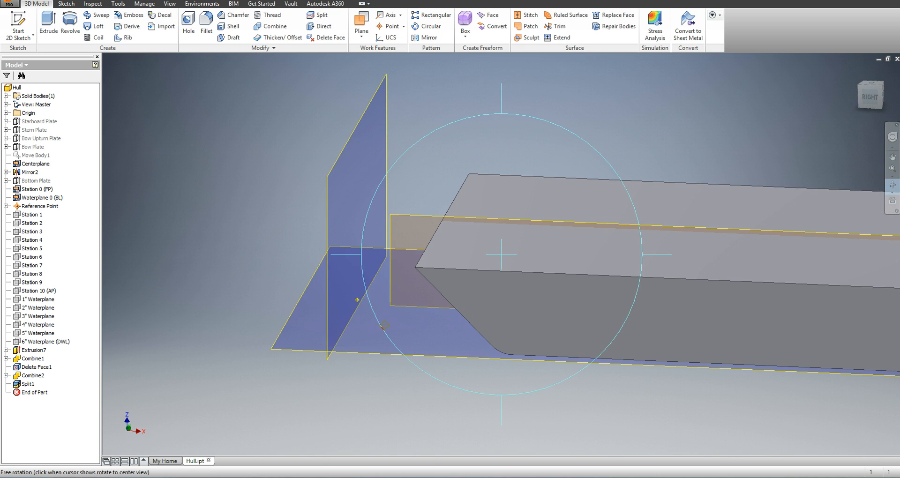
left_click_drag(506, 255, 373, 235)
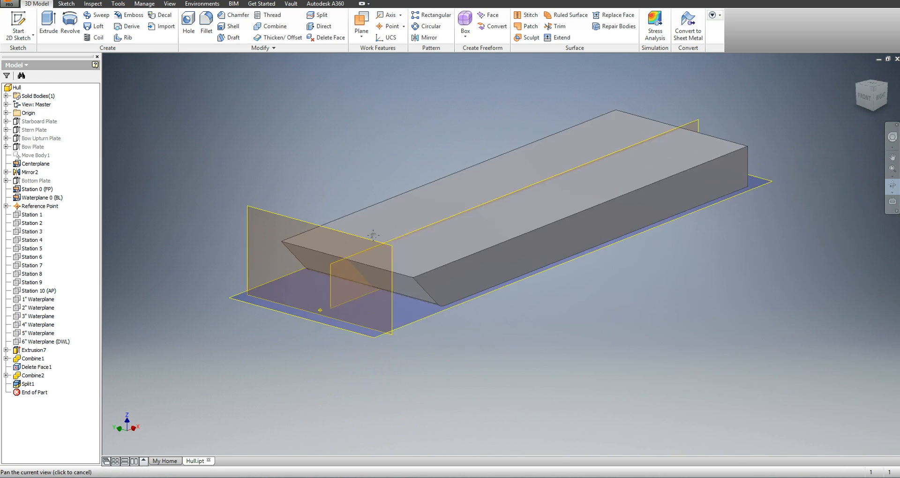
Review the hull's physical iProperties showing its center of gravity (buoyancy)
left_click(16, 87)
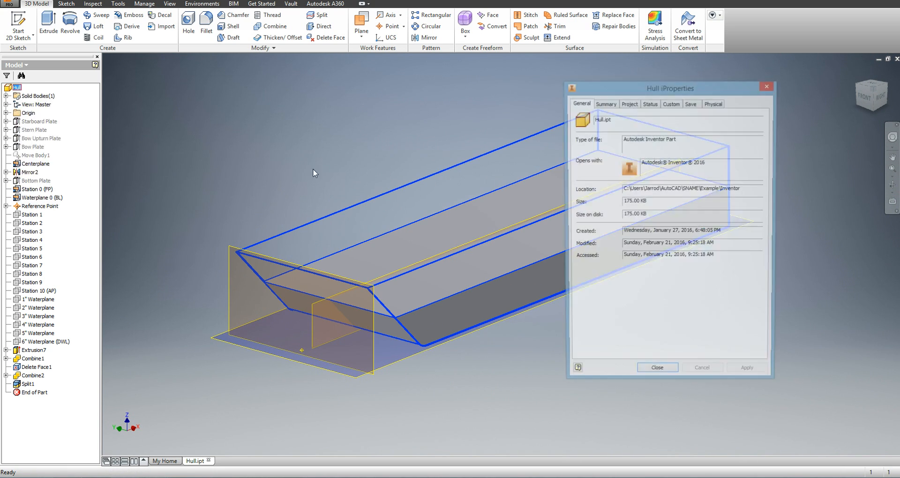
left_click(714, 103)
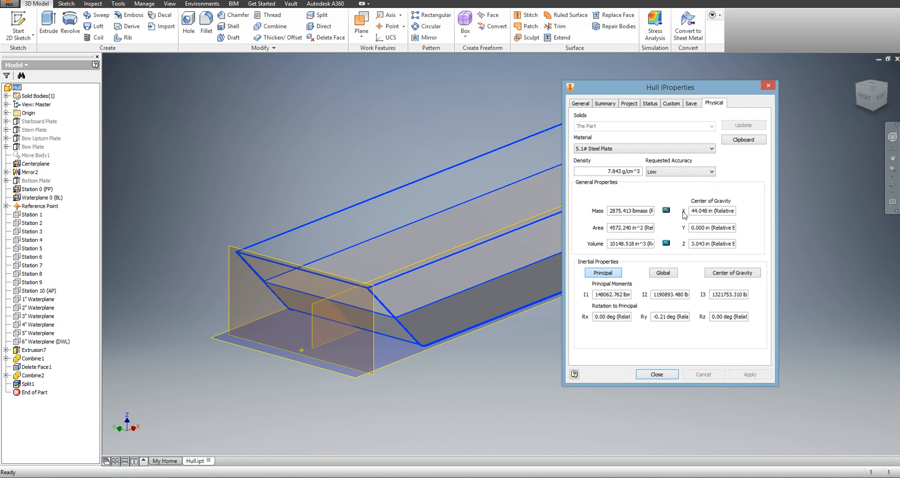
left_click(712, 211)
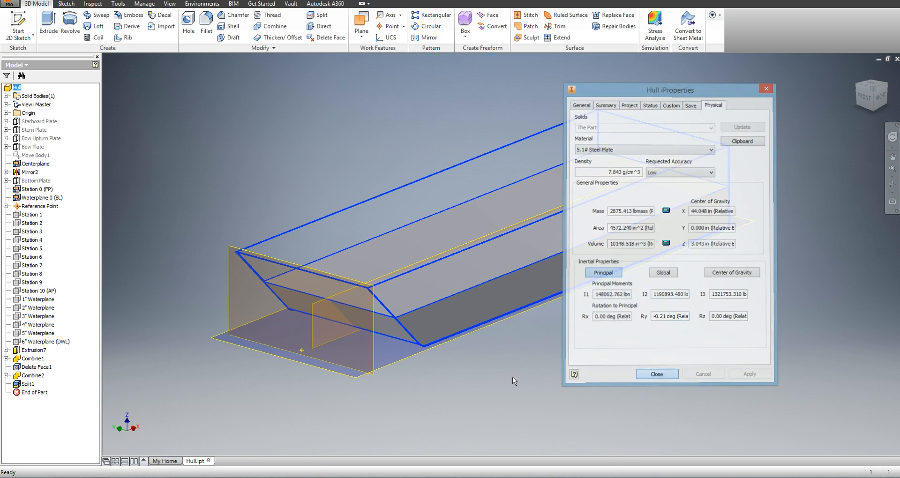
left_click(656, 374)
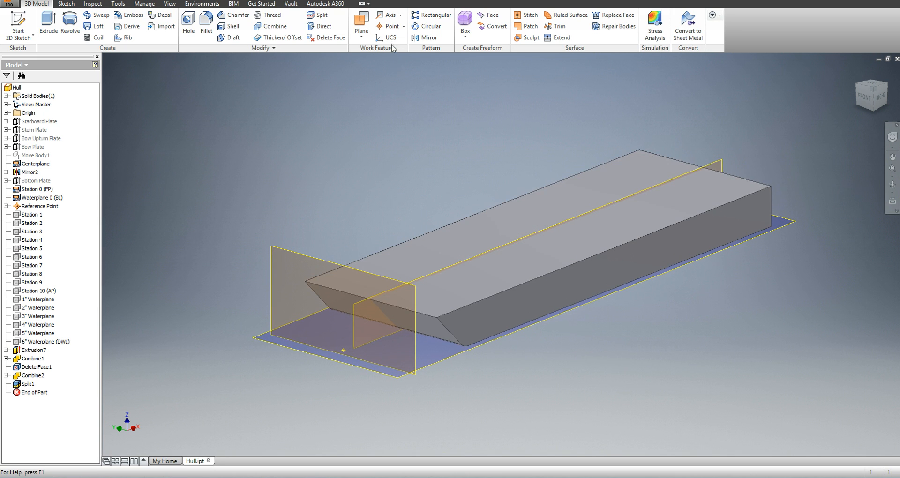
Place a new user coordinate system UCS1 at the hull's bow corner
left_click(389, 37)
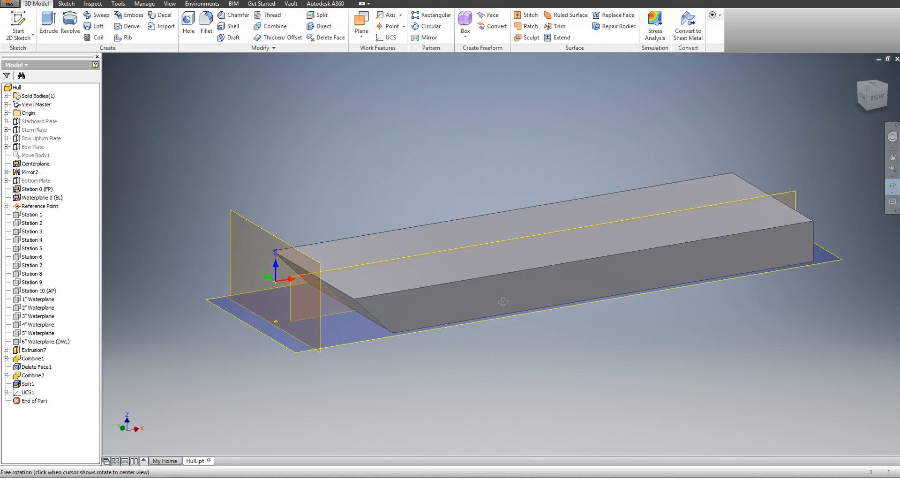
left_click_drag(502, 301, 304, 310)
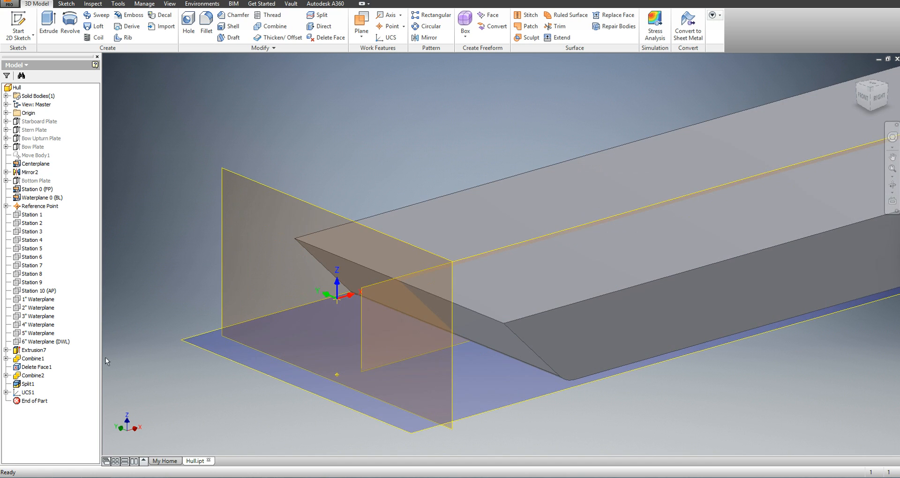
Sketch on UCS1's XY plane and calculate the waterplane loop: area 1764.141 in², centroid X 42.563 in
left_click(6, 392)
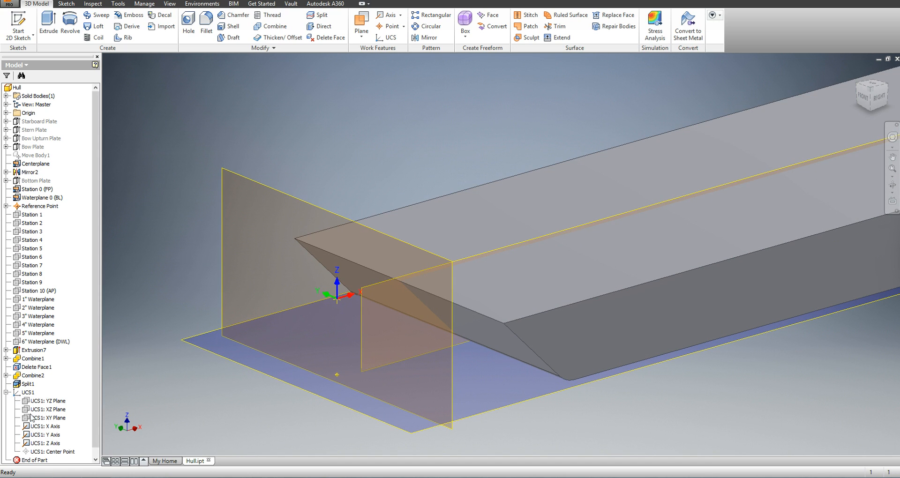
right_click(41, 417)
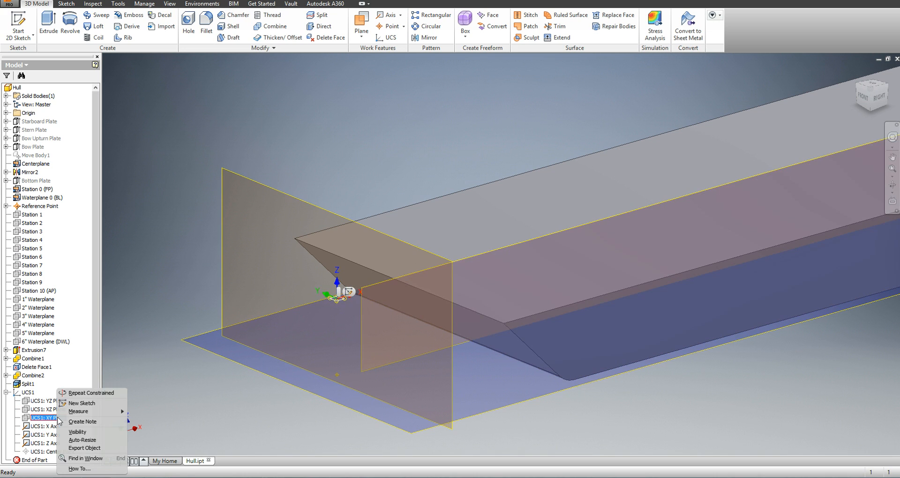
mouse_move(92, 403)
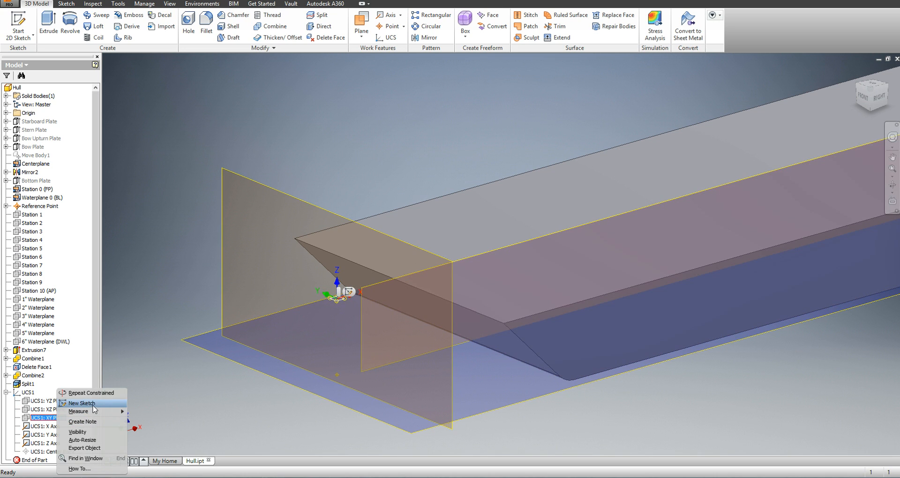
left_click(80, 403)
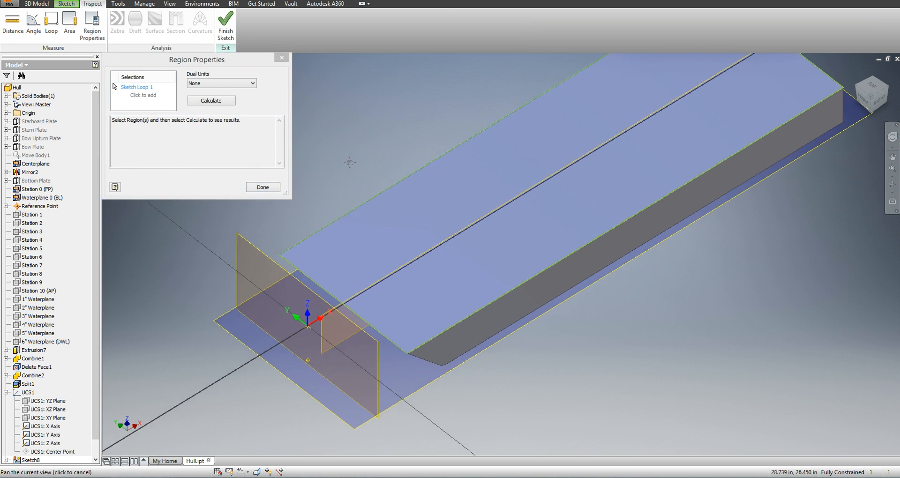
left_click(211, 100)
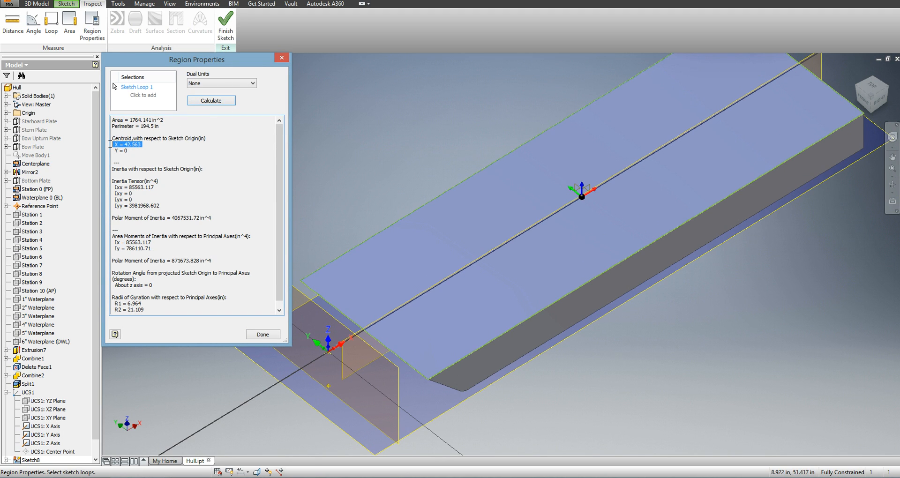
mouse_move(330, 356)
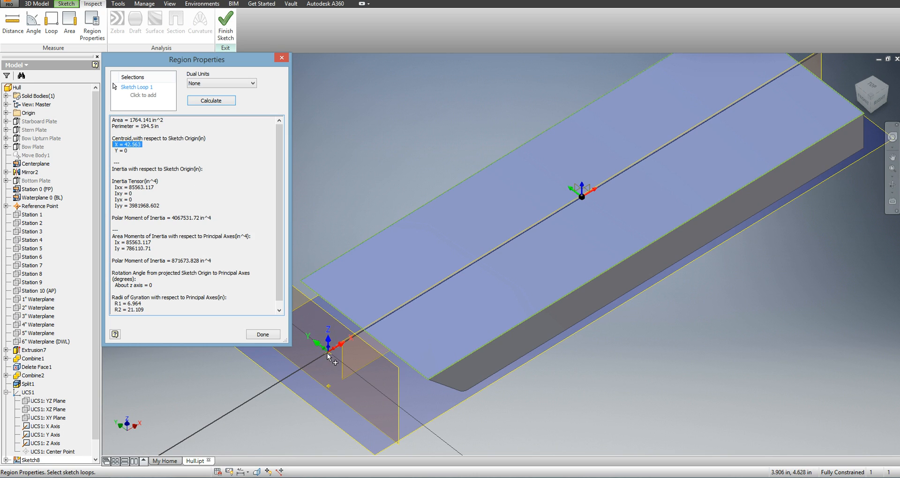